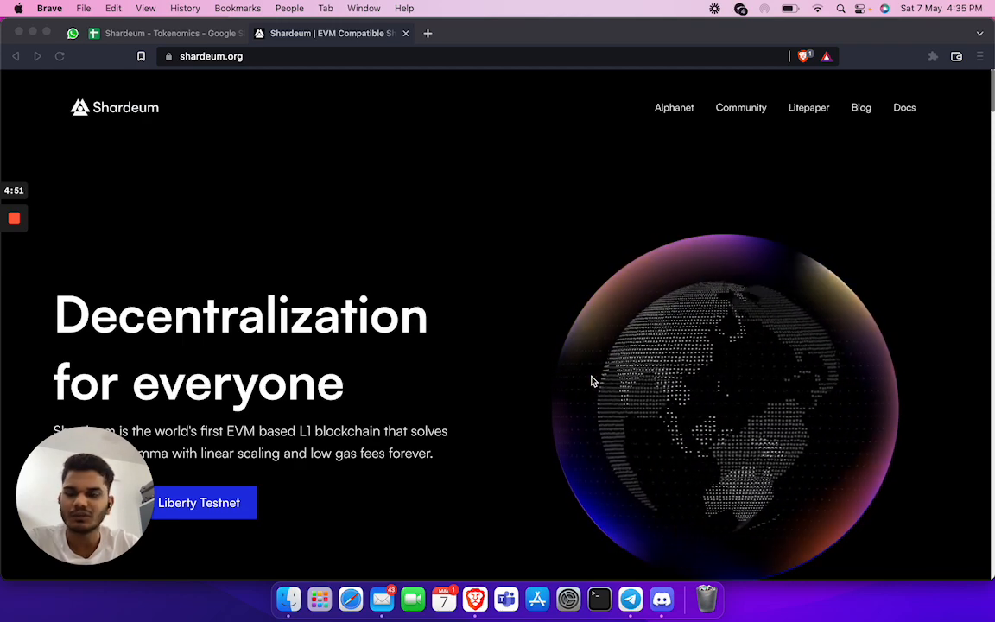
Step: Open the Shardeum Litepaper, scroll to page 5, and select the 508 million SHM max supply
{"action": "scroll", "scroll_direction": "down", "scroll_amount": 3}
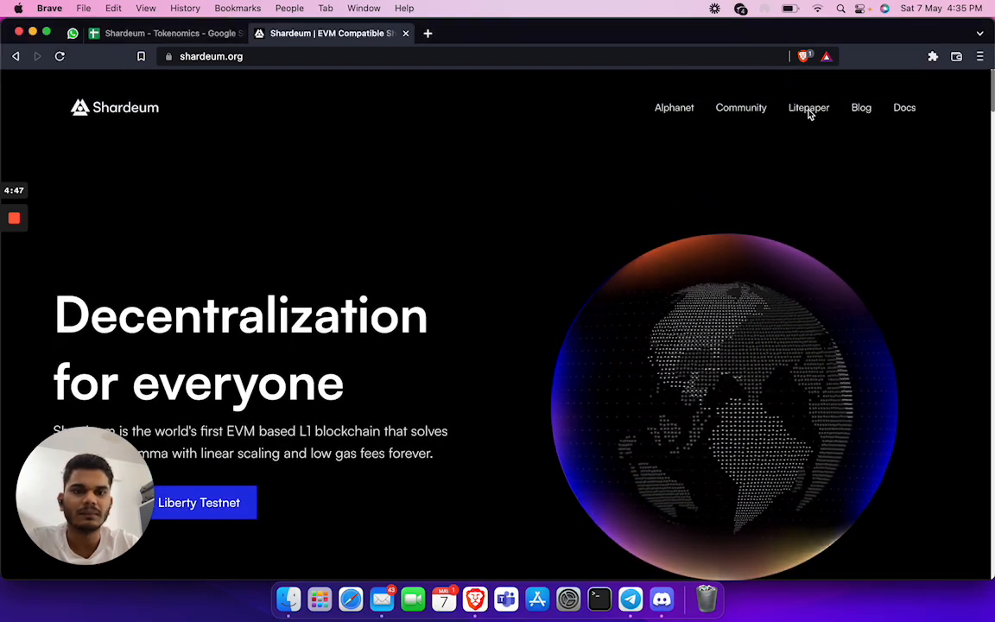
{"action": "left_click", "coordinate": [808, 107]}
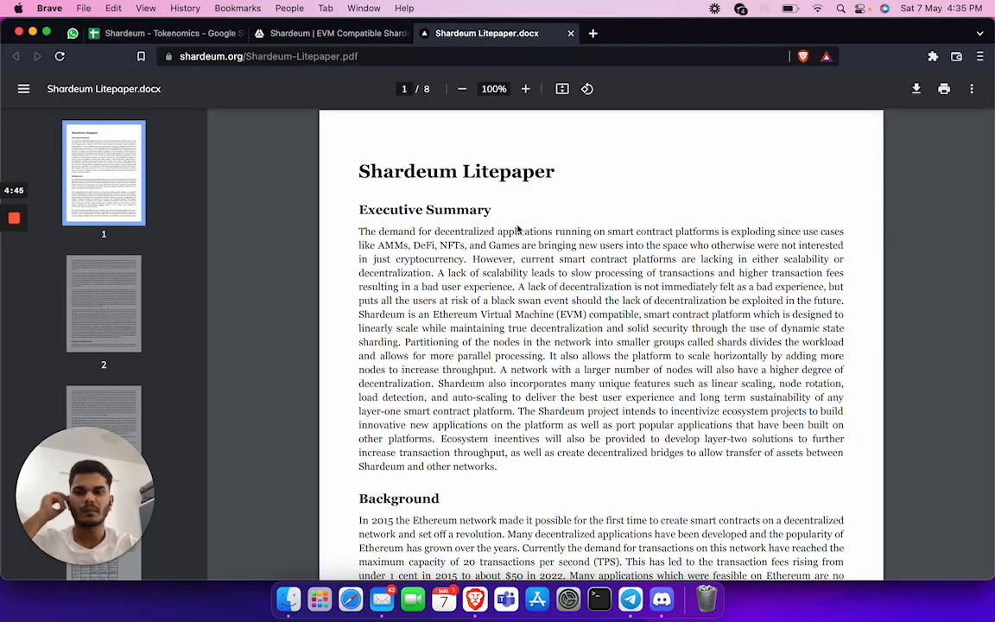
{"action": "scroll", "scroll_direction": "down", "scroll_amount": 3}
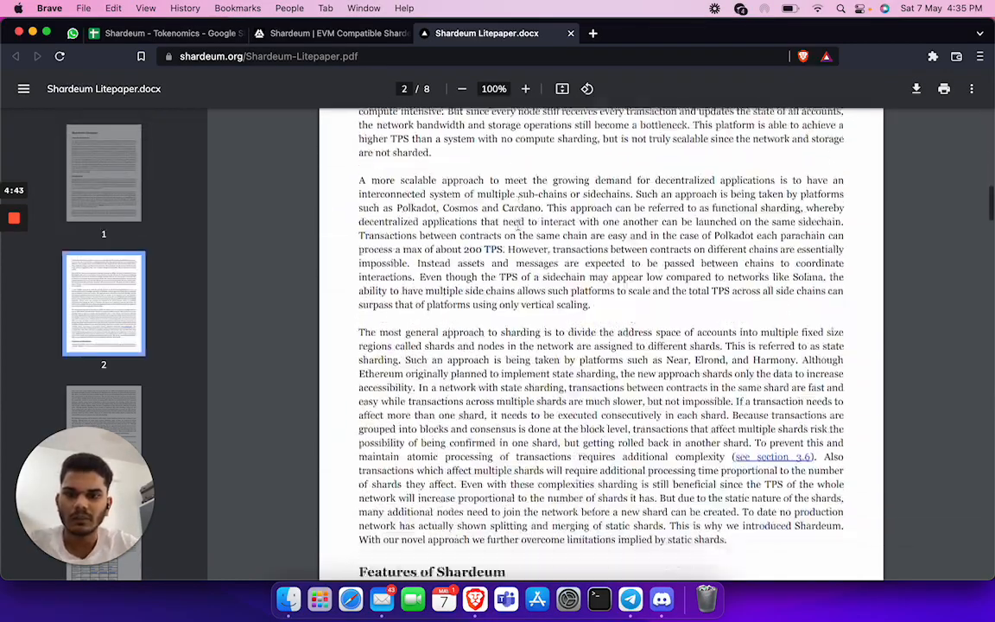
{"action": "scroll", "scroll_direction": "down", "scroll_amount": 3}
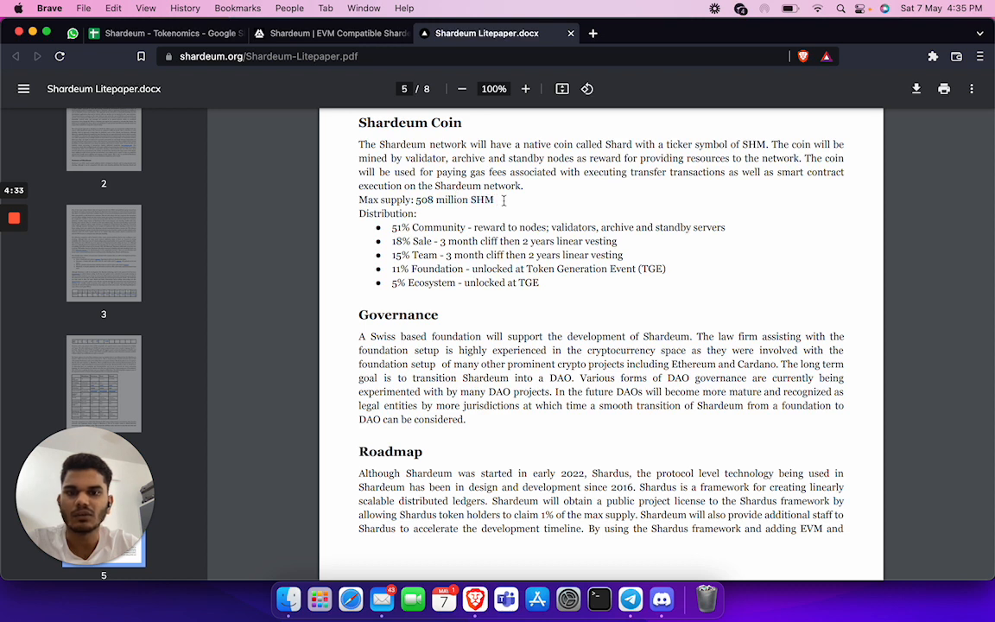
{"action": "double_click", "coordinate": [481, 199]}
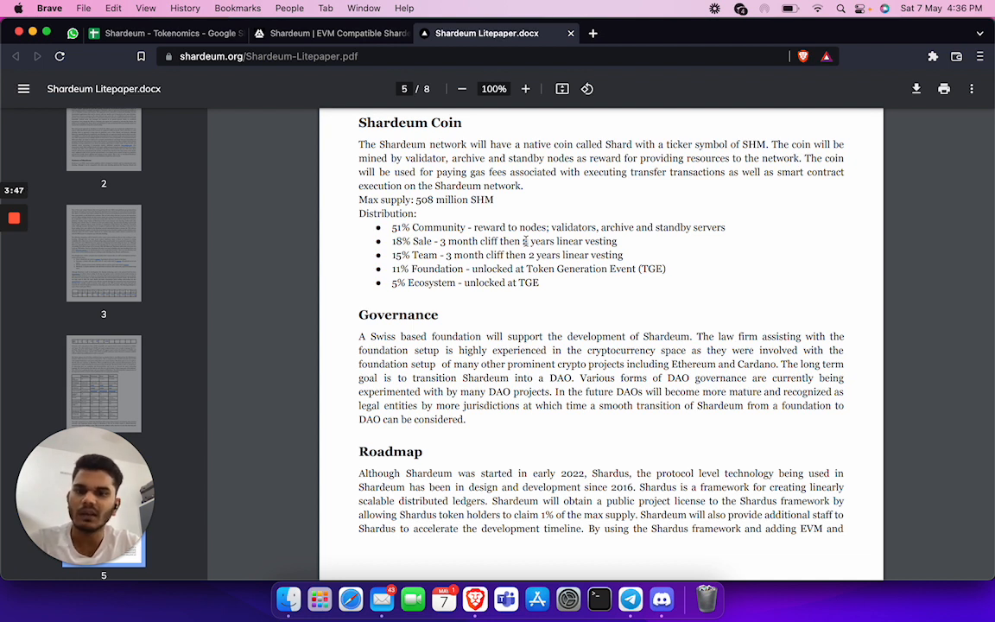
{"action": "triple_click", "coordinate": [475, 241]}
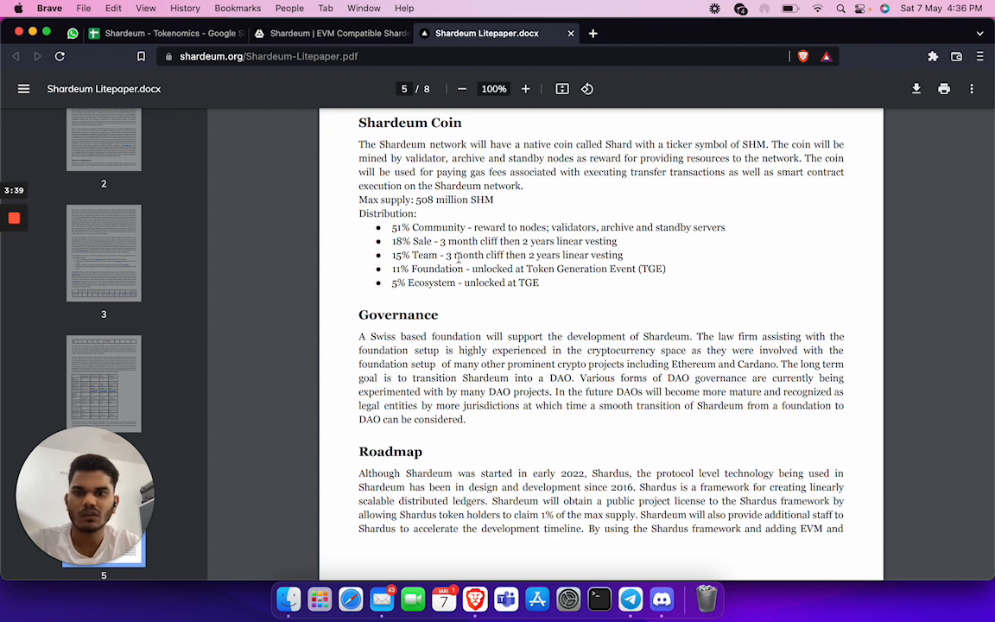
{"action": "left_click_drag", "start_coordinate": [412, 241], "coordinate": [583, 255]}
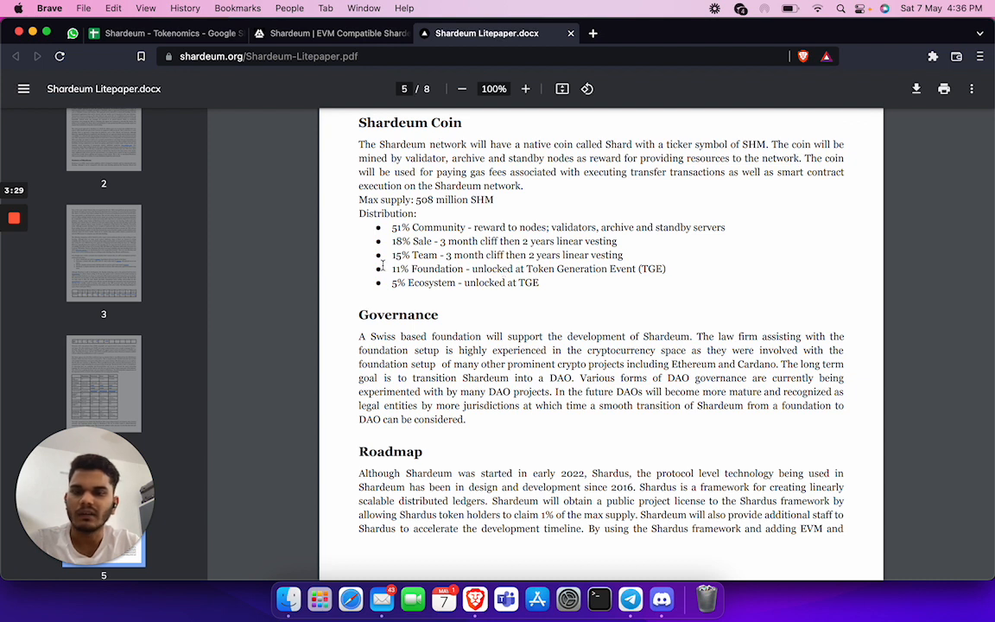
{"action": "mouse_move", "coordinate": [434, 287]}
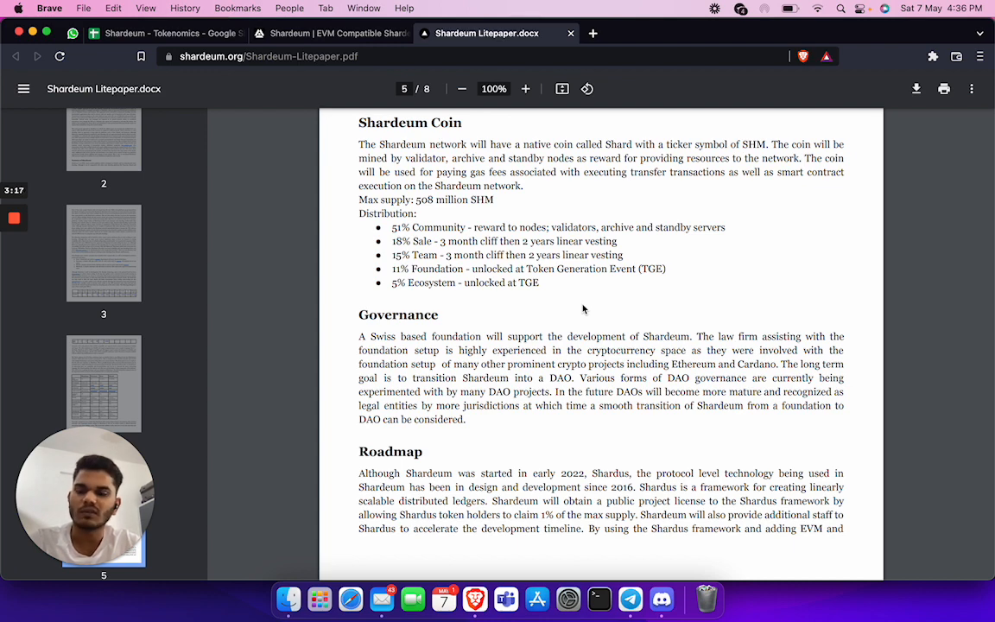
{"action": "mouse_move", "coordinate": [553, 302]}
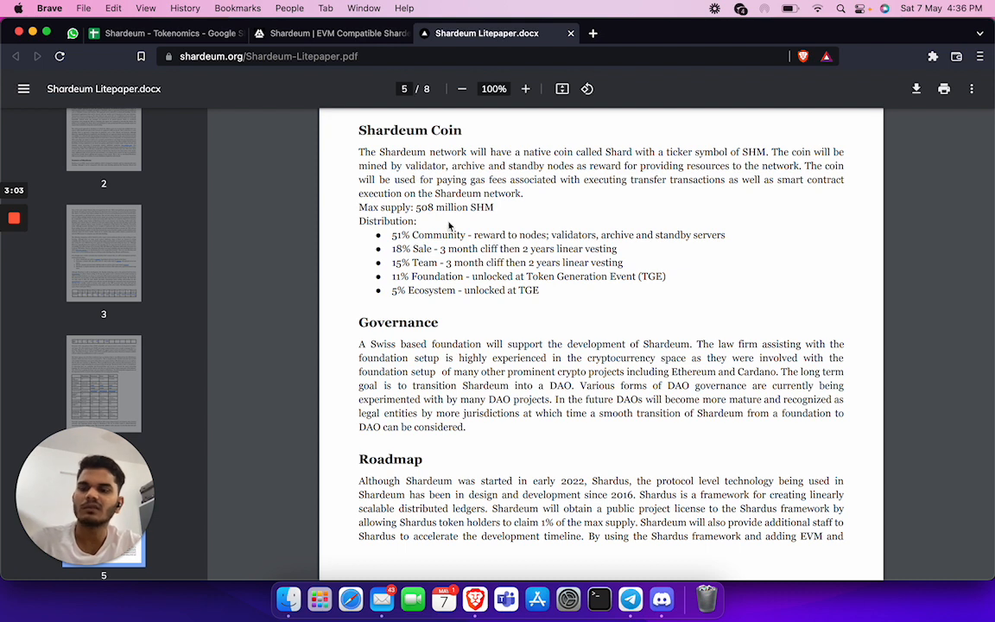
{"action": "mouse_move", "coordinate": [321, 78]}
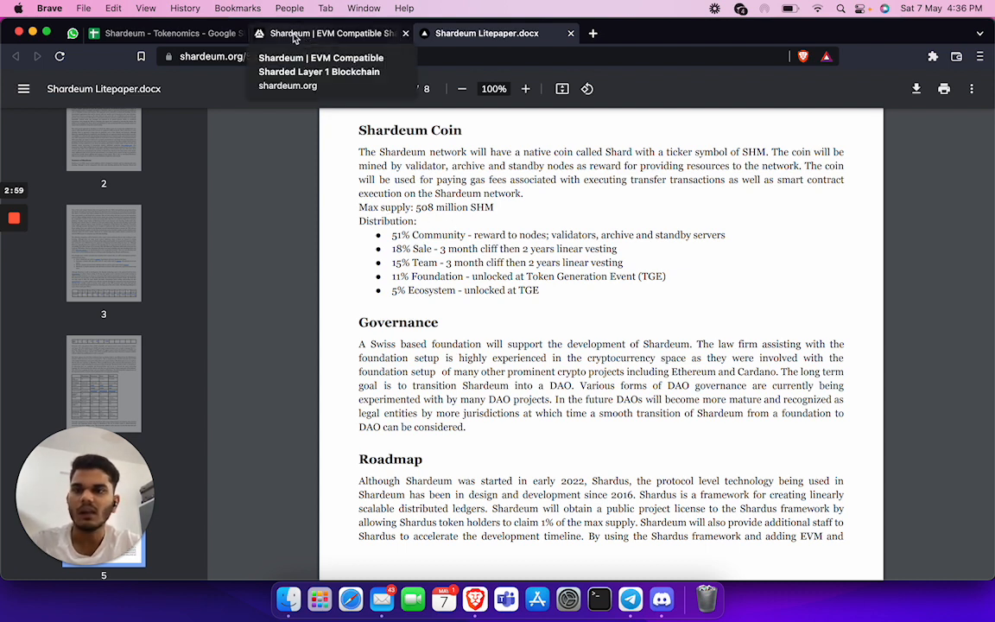
{"action": "left_click", "coordinate": [164, 33]}
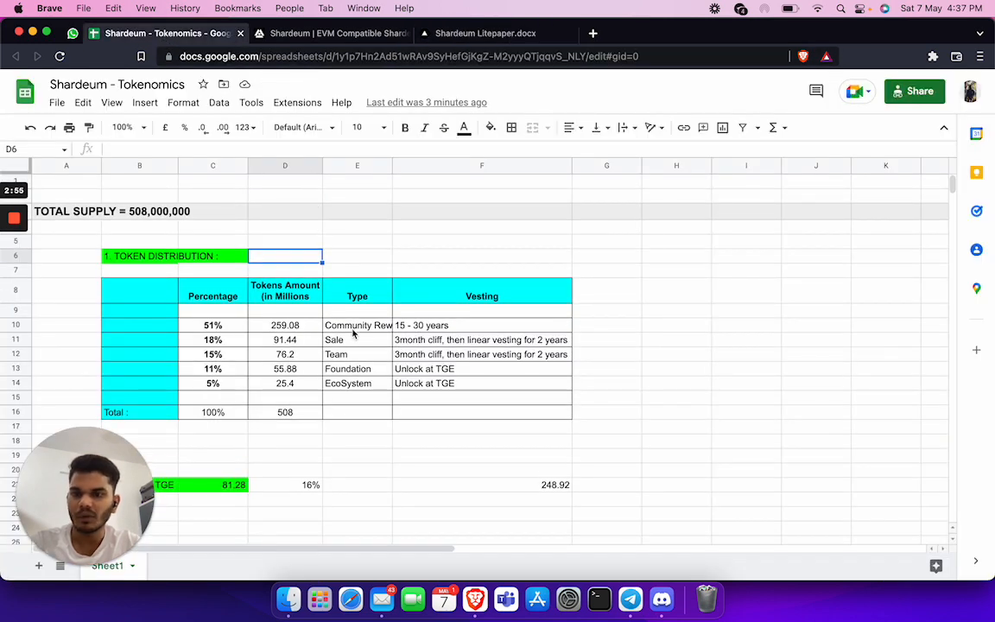
{"action": "left_click", "coordinate": [285, 324]}
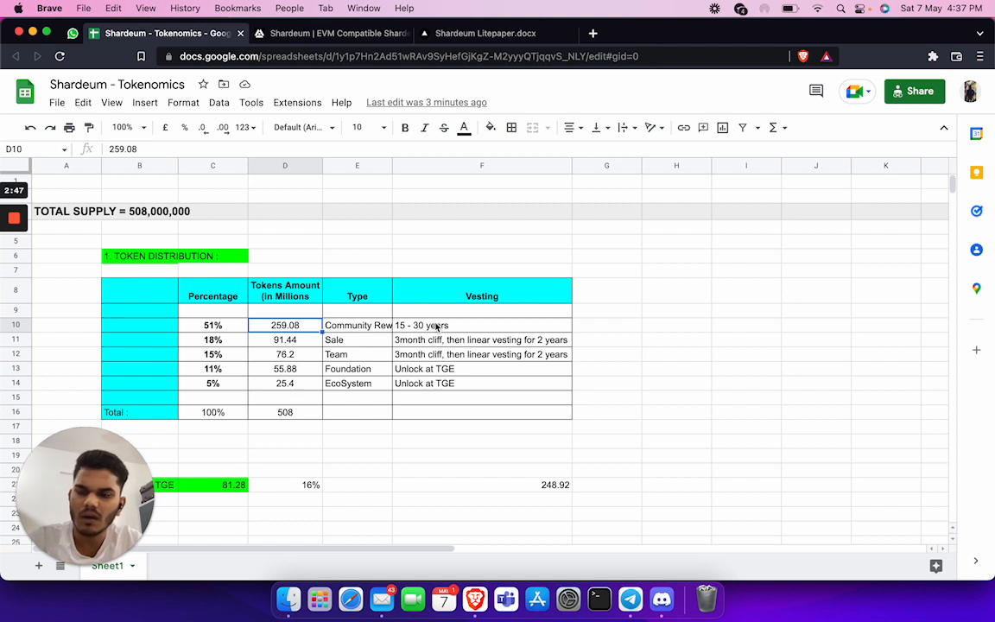
{"action": "left_click", "coordinate": [481, 324]}
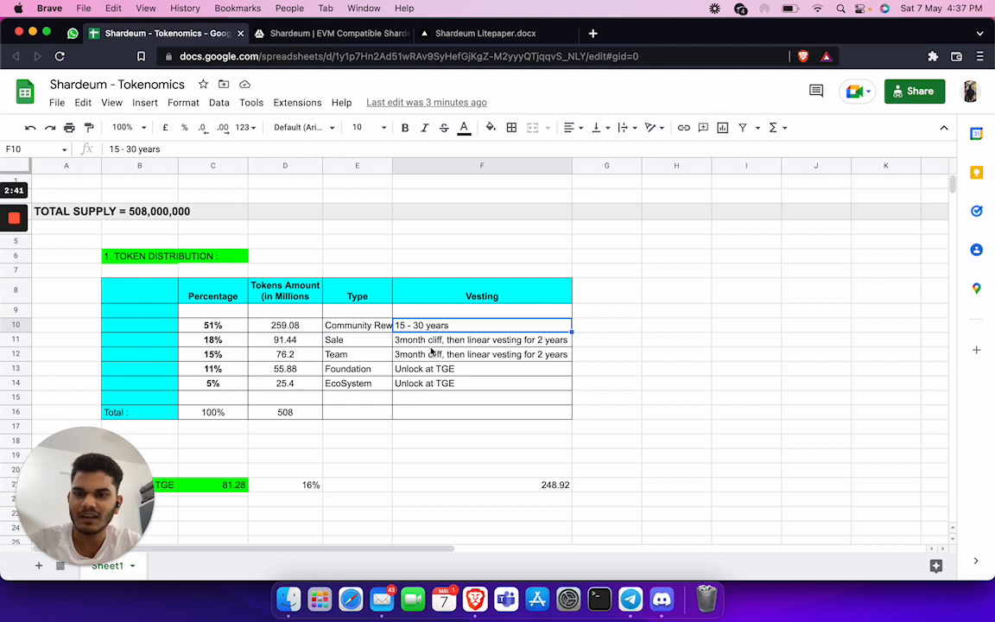
{"action": "left_click", "coordinate": [481, 340]}
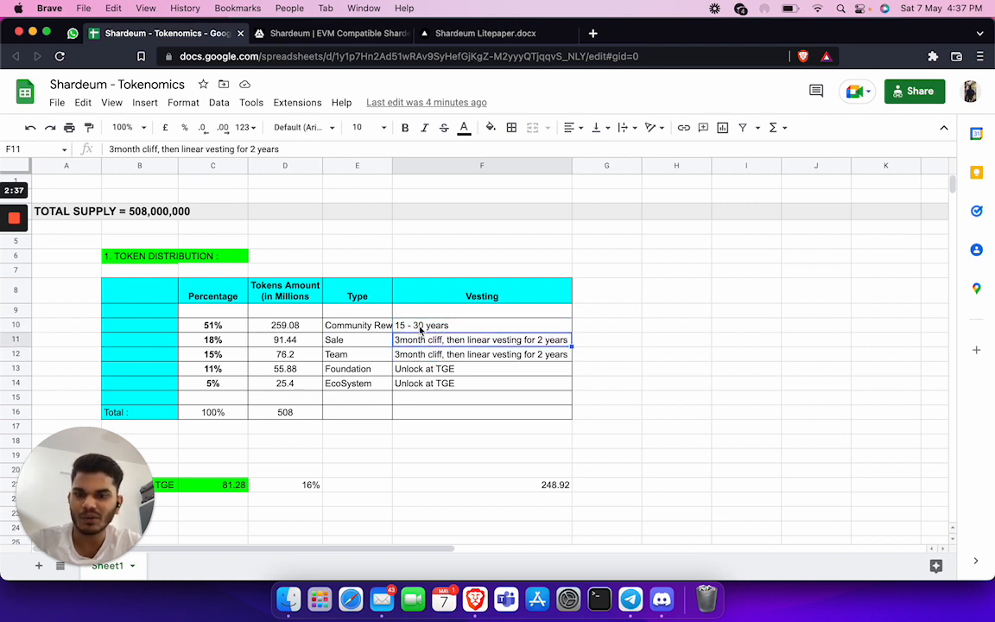
{"action": "left_click", "coordinate": [481, 324]}
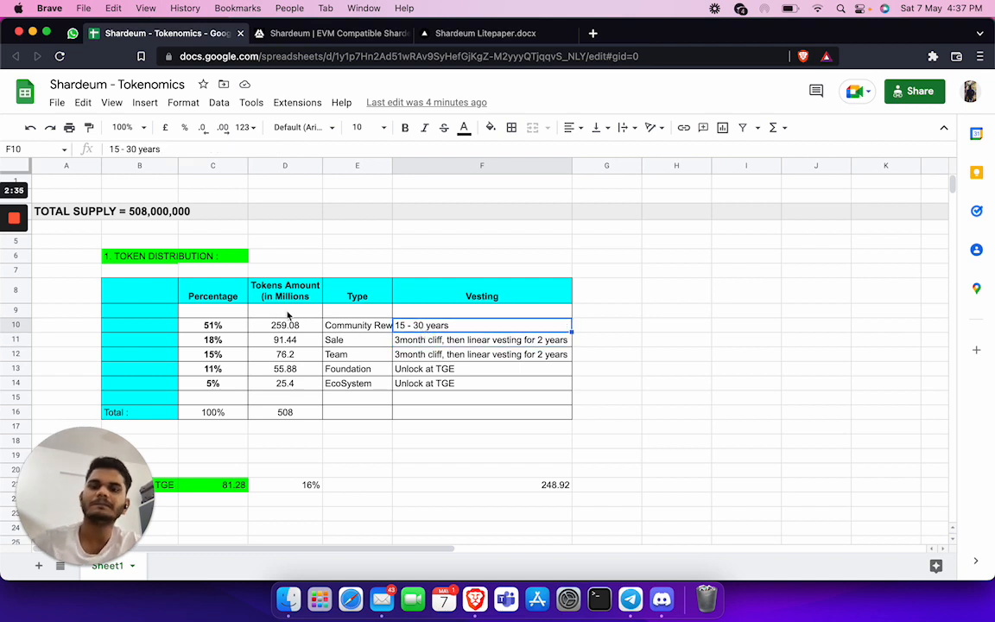
{"action": "mouse_move", "coordinate": [350, 345]}
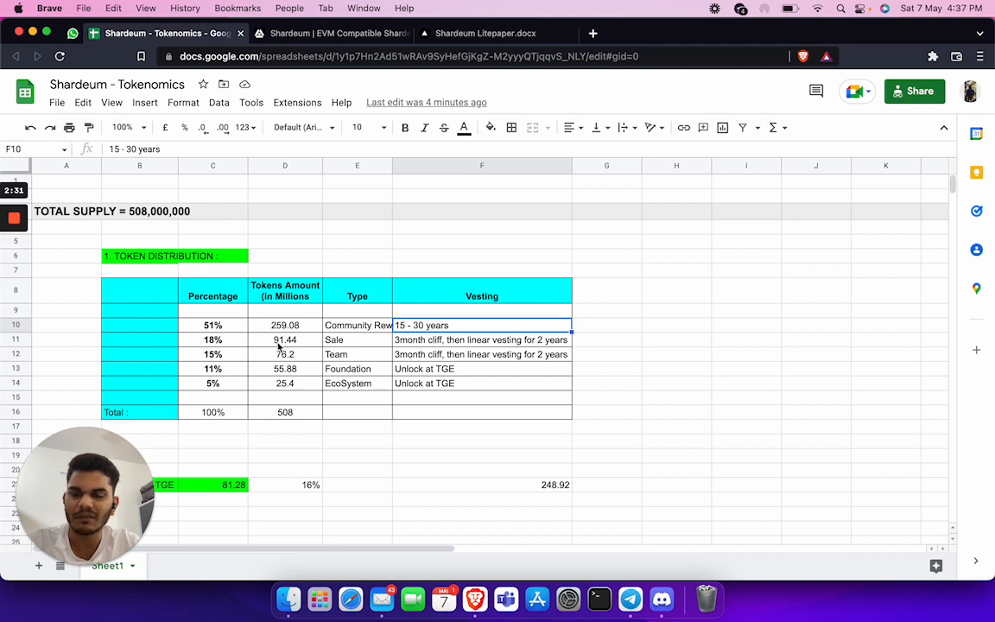
{"action": "mouse_move", "coordinate": [298, 347]}
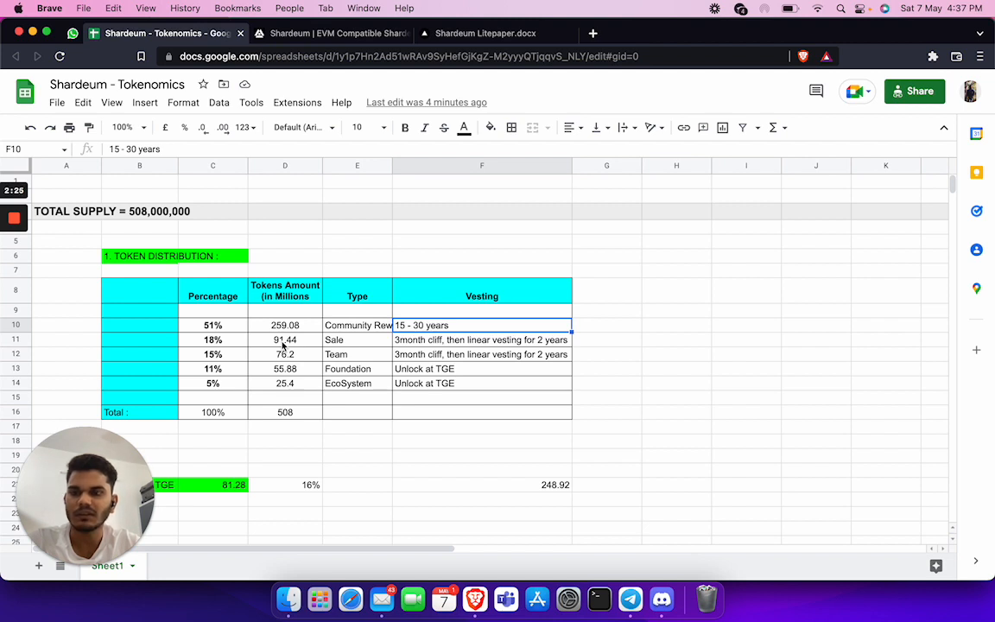
{"action": "mouse_move", "coordinate": [307, 362]}
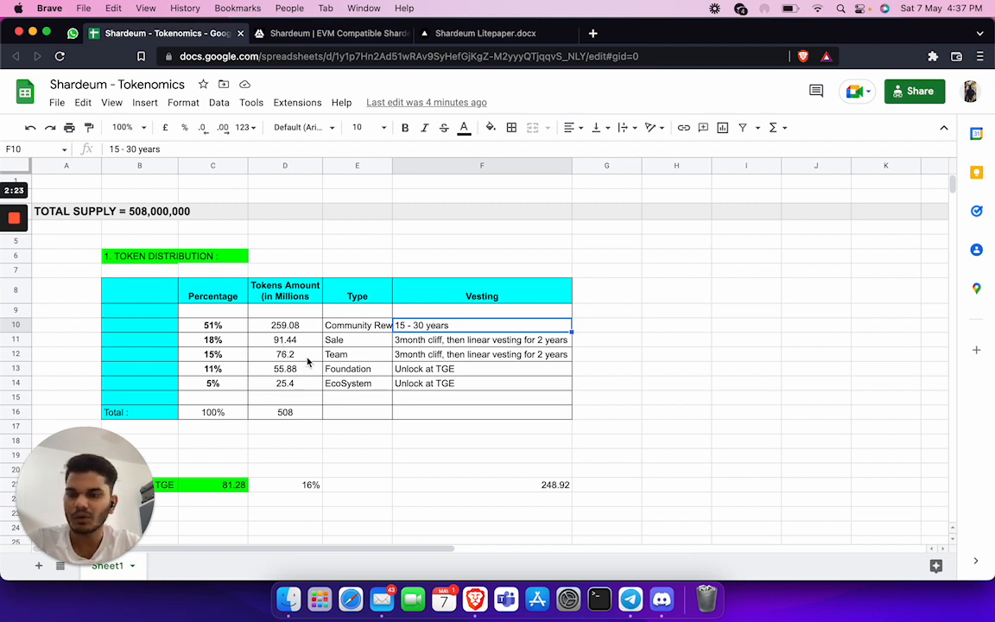
{"action": "mouse_move", "coordinate": [380, 387]}
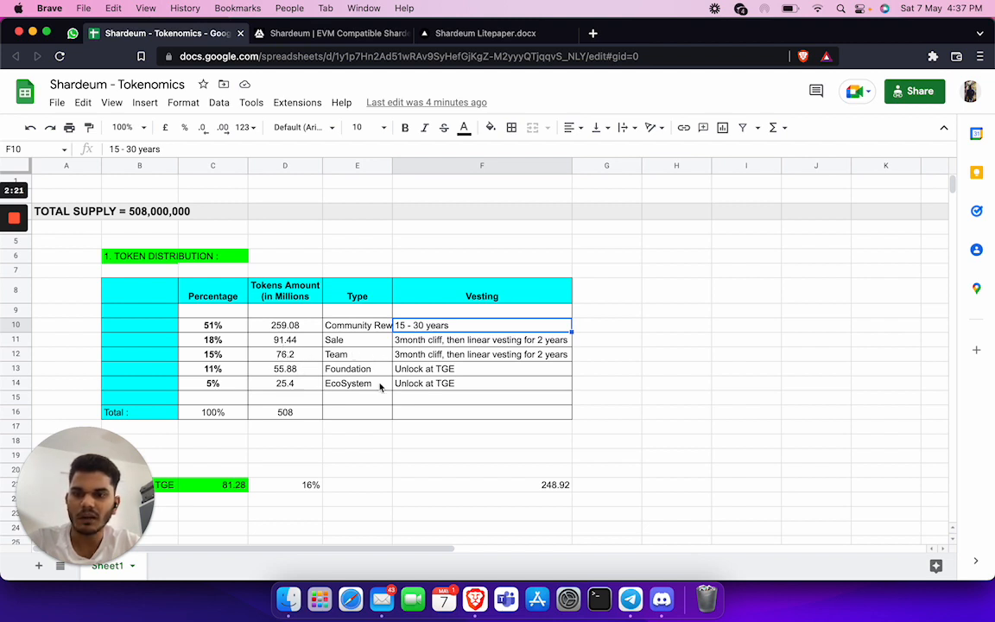
{"action": "mouse_move", "coordinate": [285, 379]}
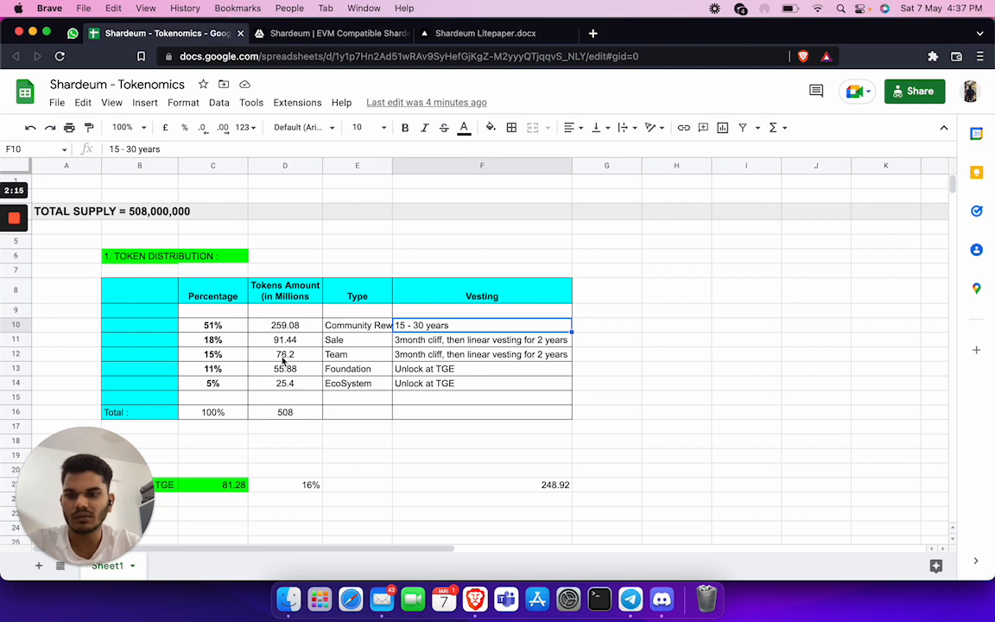
{"action": "left_click", "coordinate": [285, 369]}
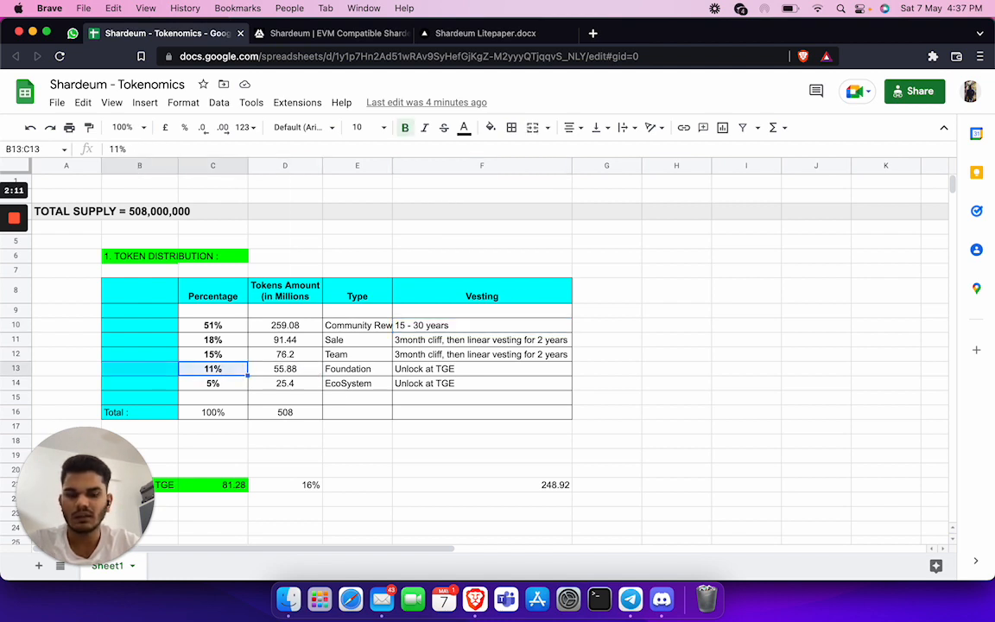
{"action": "left_click_drag", "start_coordinate": [212, 368], "coordinate": [482, 383]}
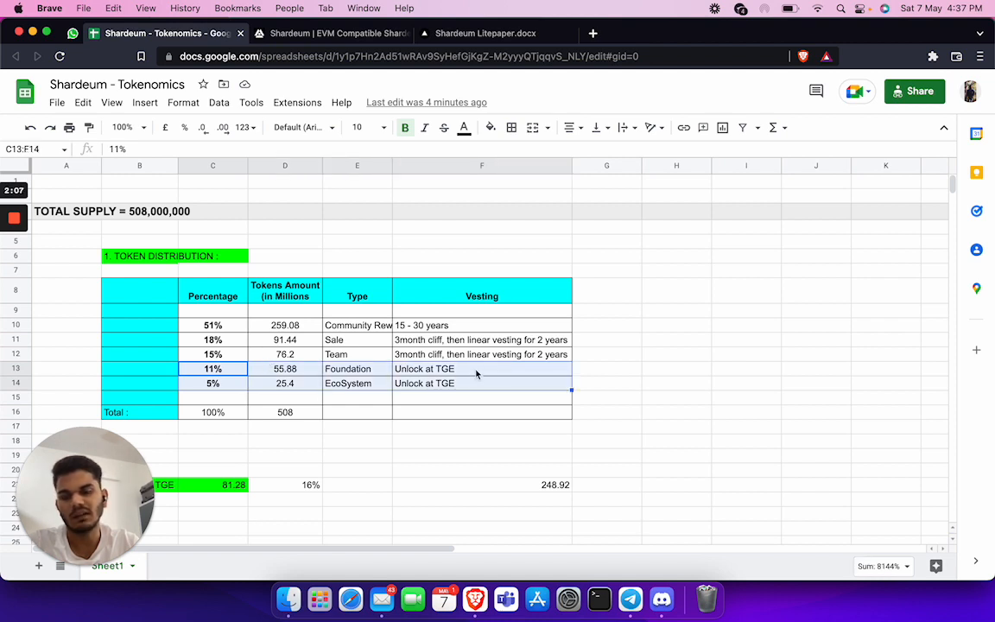
{"action": "left_click", "coordinate": [284, 485]}
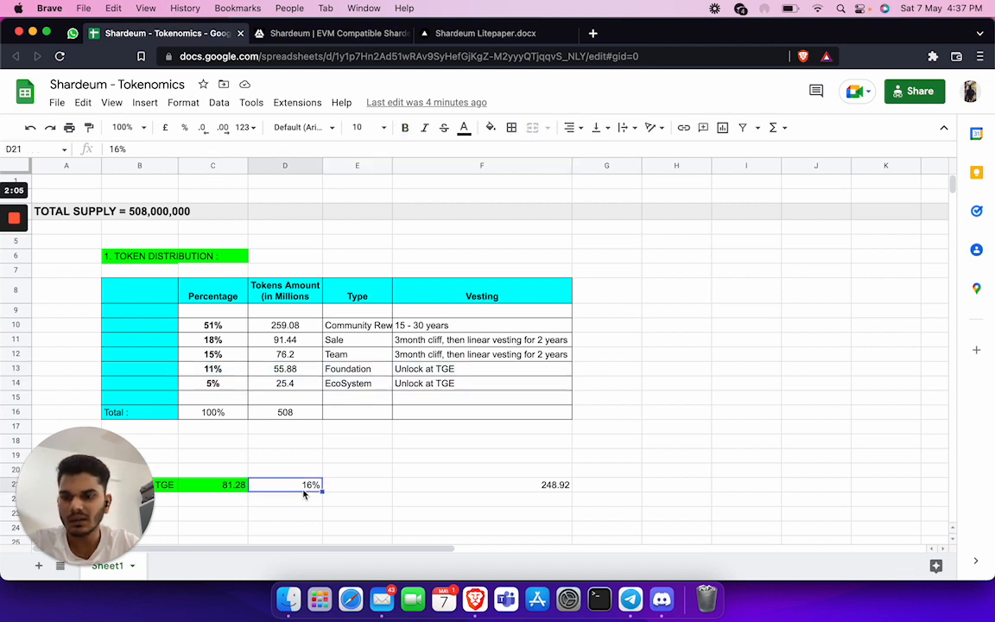
Step: Scroll to the Unlock at TGE row and select C21 to inspect its =D13+D14 formula
{"action": "scroll", "scroll_direction": "down", "scroll_amount": 3}
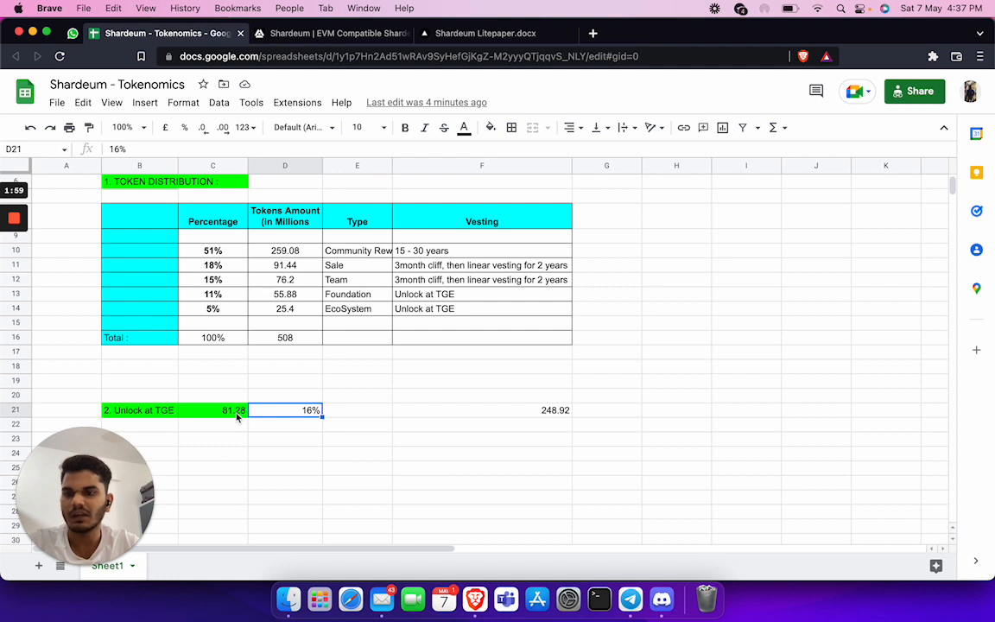
{"action": "left_click", "coordinate": [213, 409]}
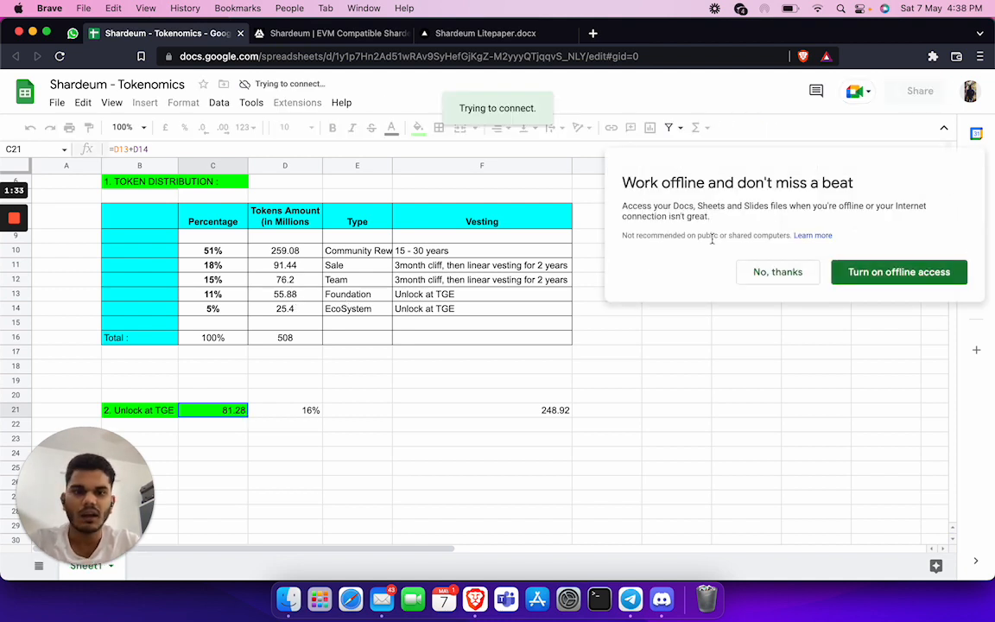
Step: Decline the offline access offer and select the EcoSystem entry in cell E14
{"action": "left_click", "coordinate": [776, 271]}
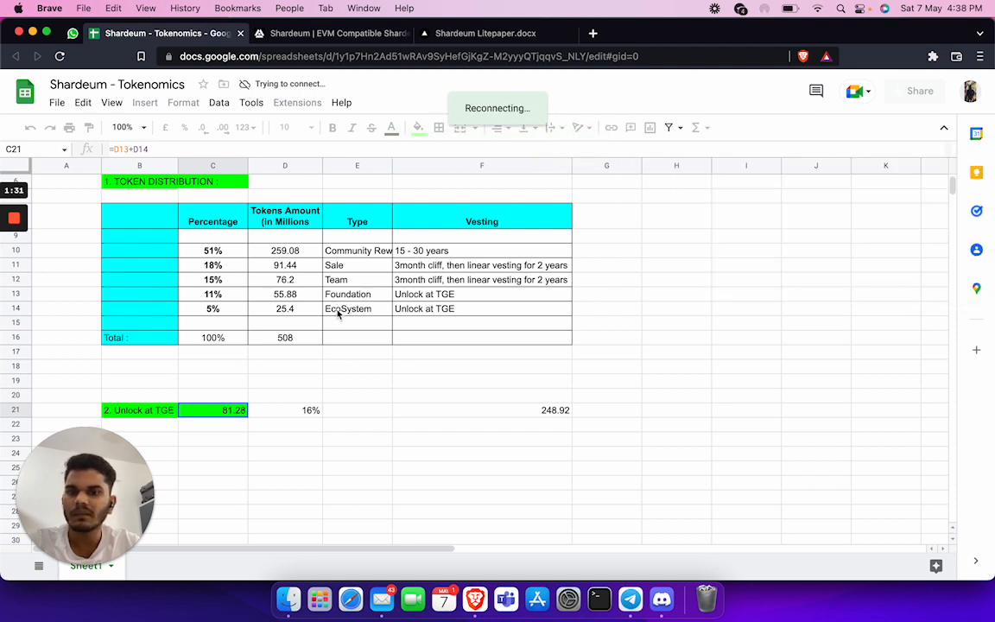
{"action": "left_click", "coordinate": [356, 308]}
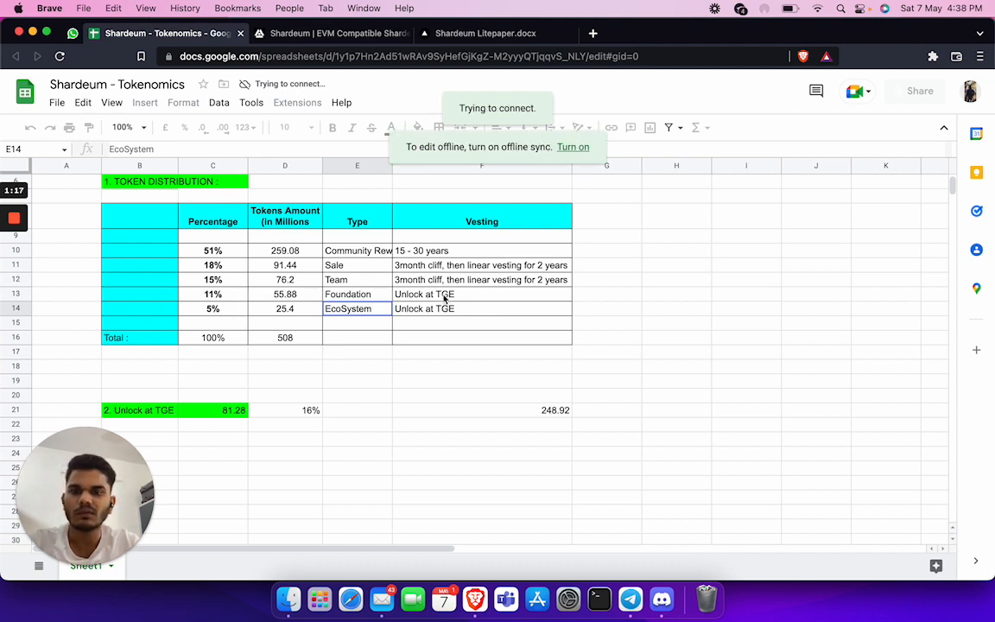
{"action": "mouse_move", "coordinate": [259, 299]}
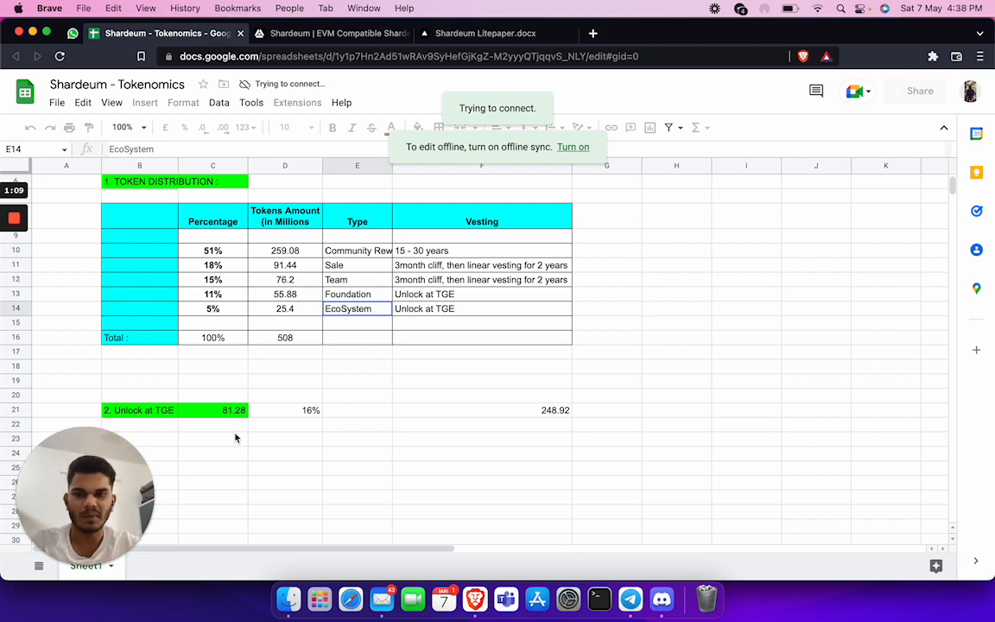
{"action": "mouse_move", "coordinate": [535, 281]}
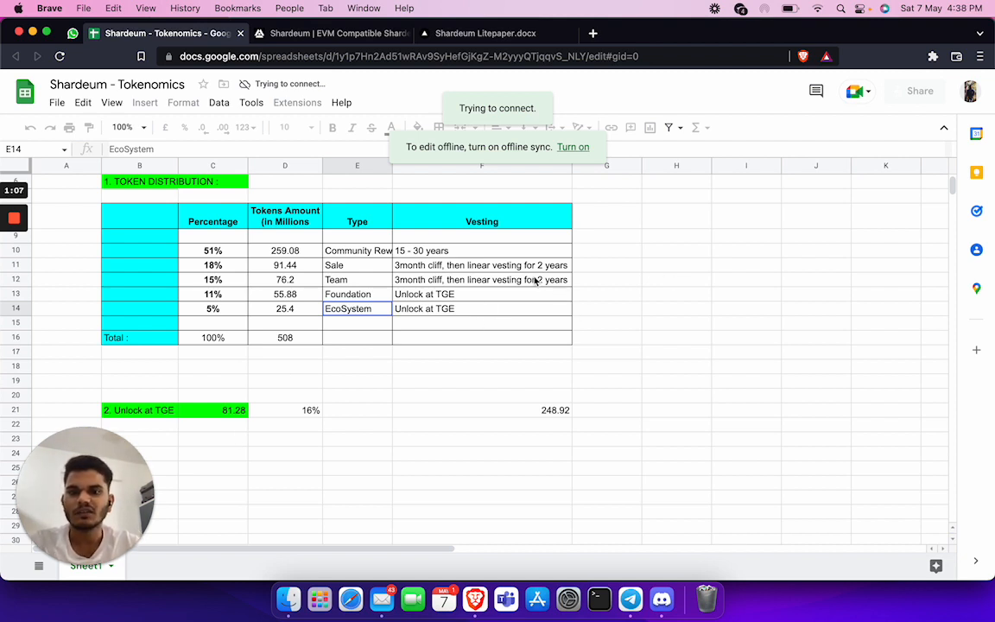
{"action": "left_click", "coordinate": [481, 409]}
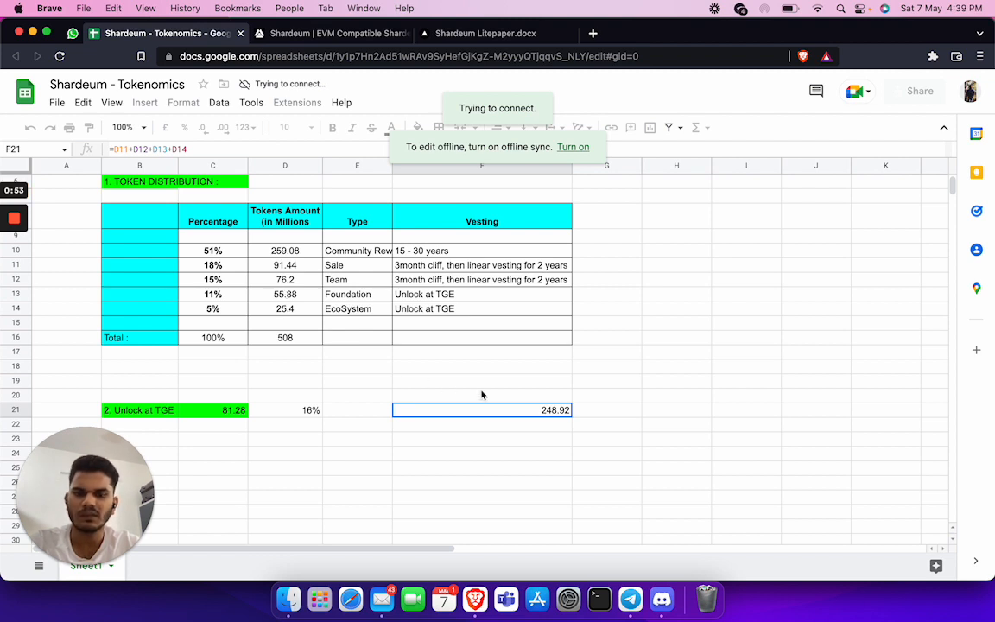
{"action": "mouse_move", "coordinate": [527, 409]}
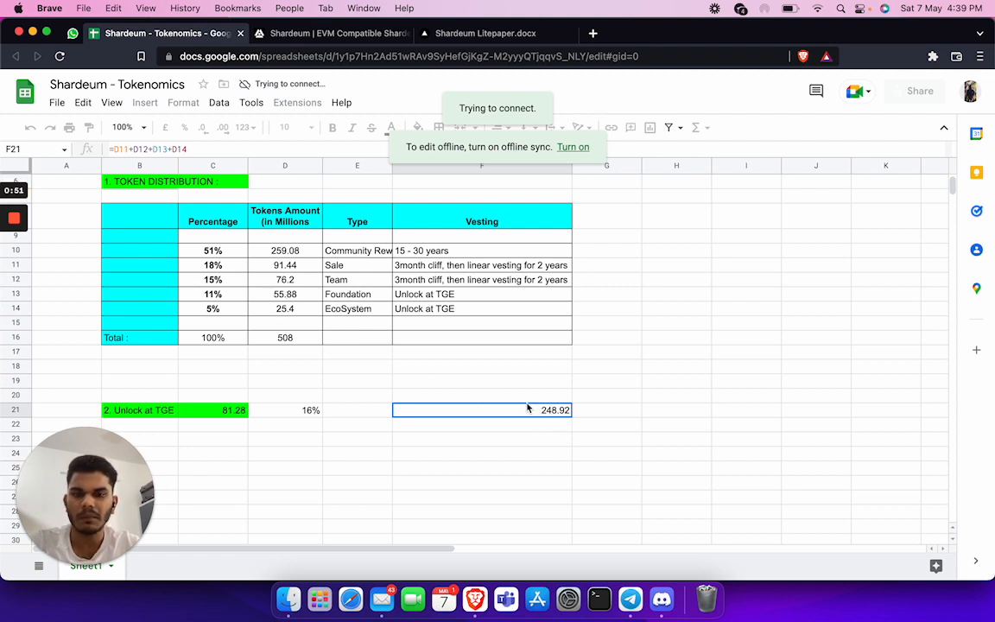
{"action": "mouse_move", "coordinate": [430, 266]}
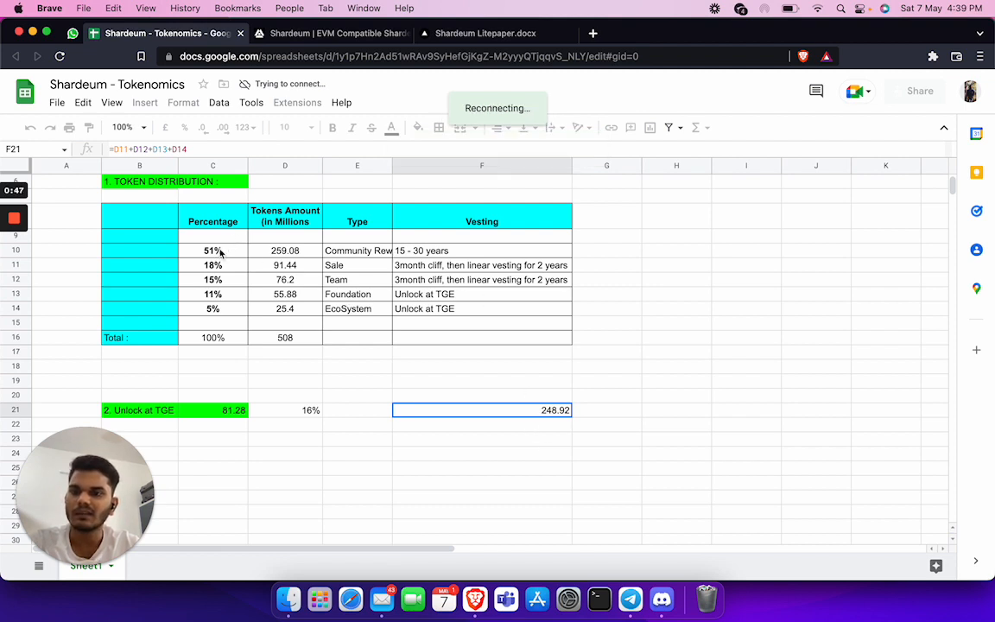
{"action": "left_click", "coordinate": [212, 250]}
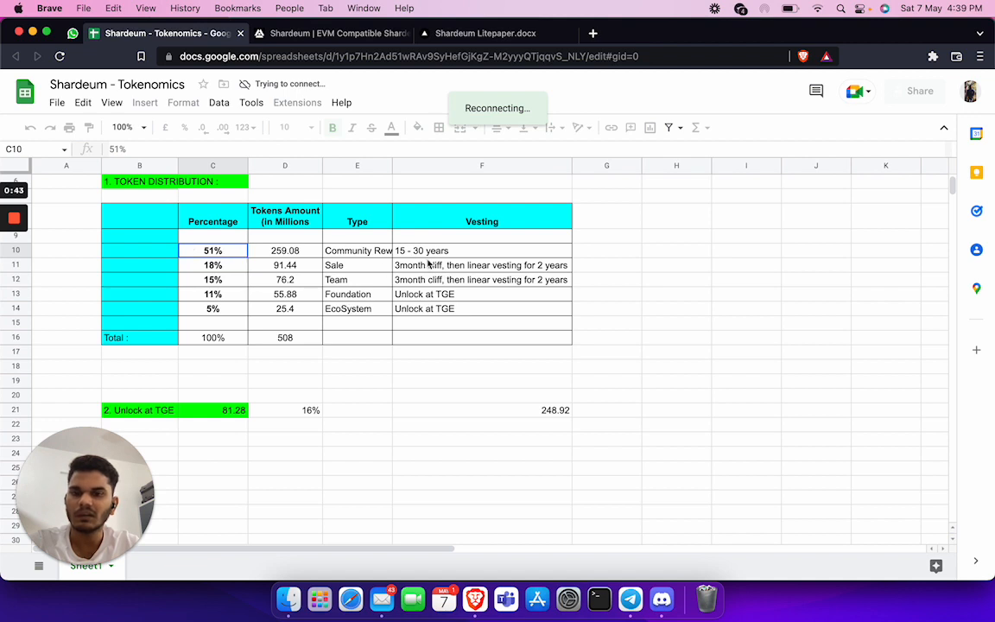
{"action": "mouse_move", "coordinate": [552, 442]}
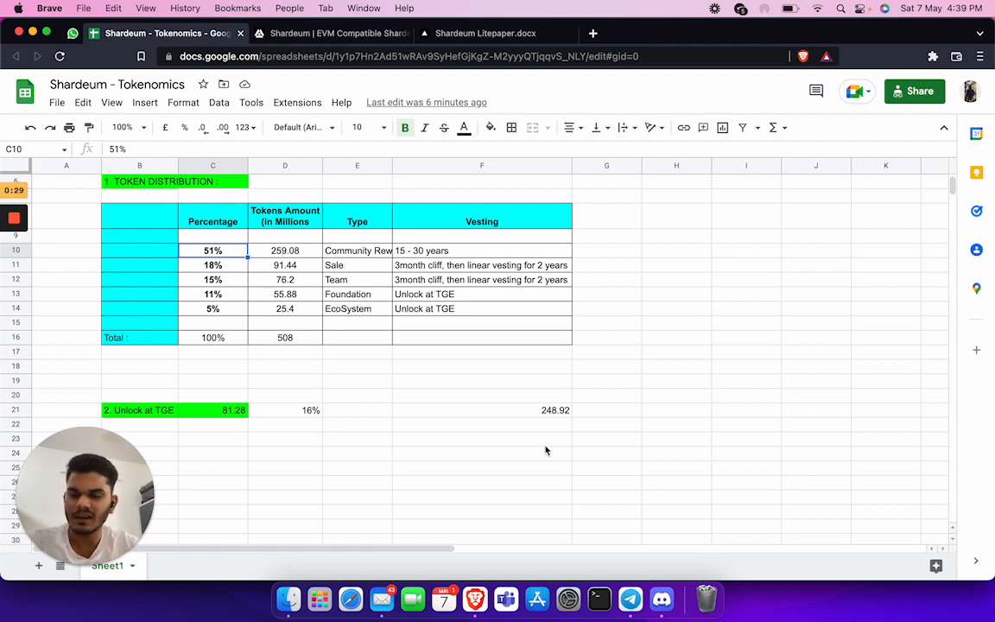
{"action": "mouse_move", "coordinate": [546, 448]}
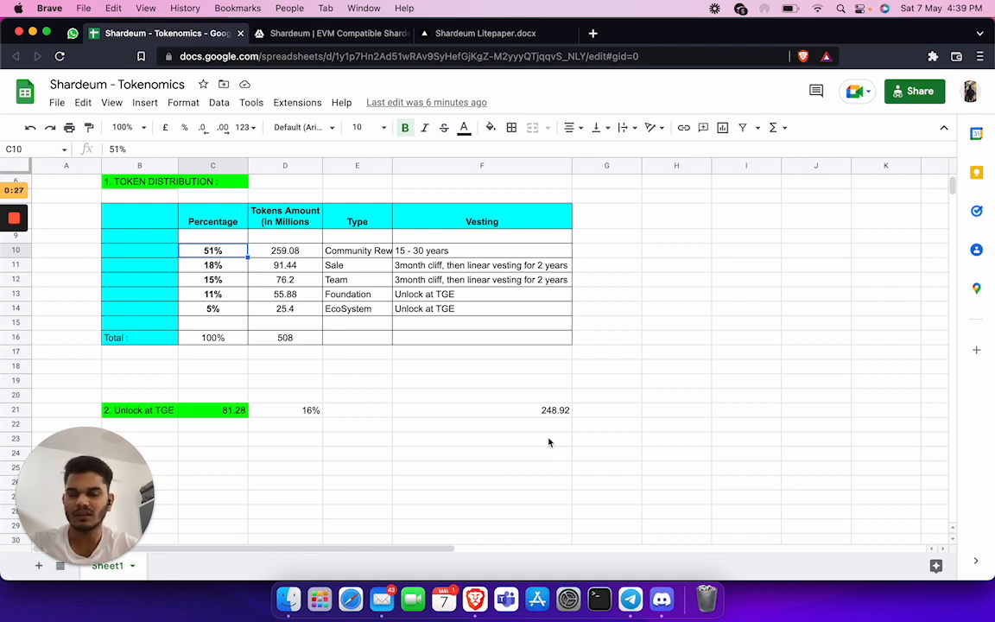